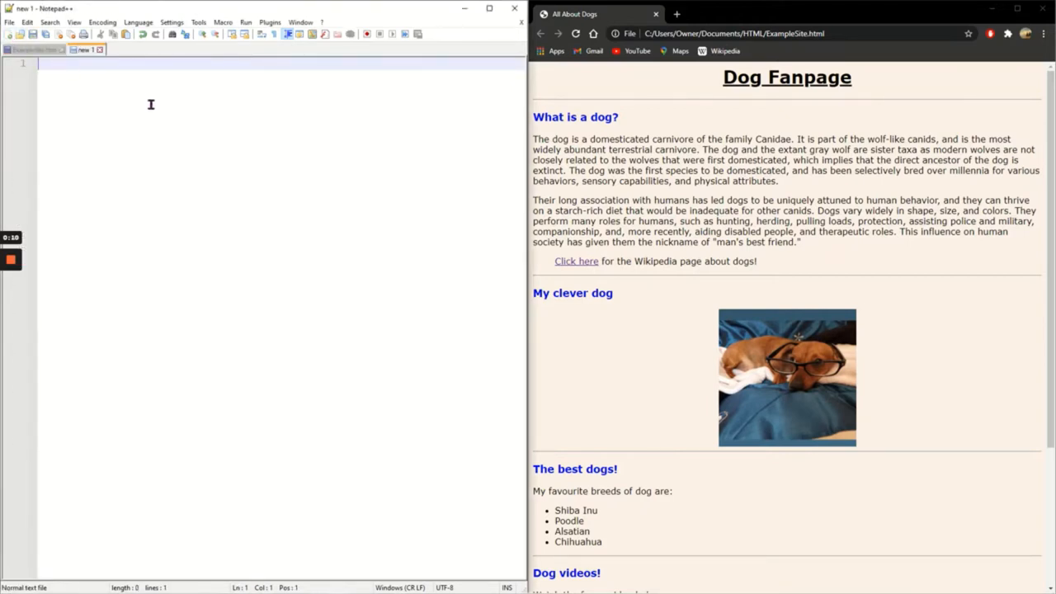
Save the blank document as CatPage with Hyper Text Markup Language type in the HTML folder.
click(10, 22)
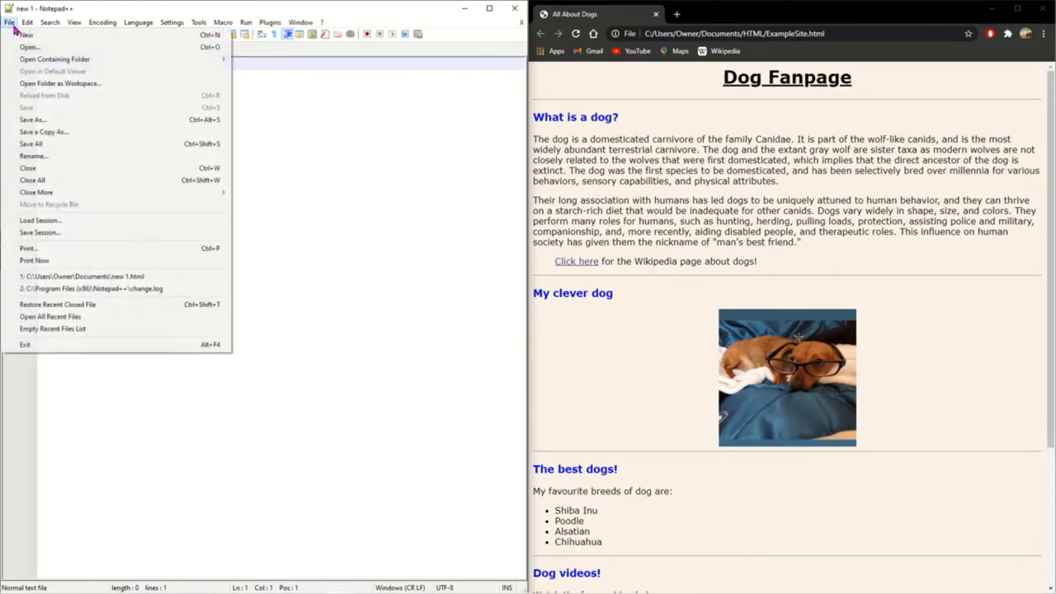
click(33, 119)
text(CatP)
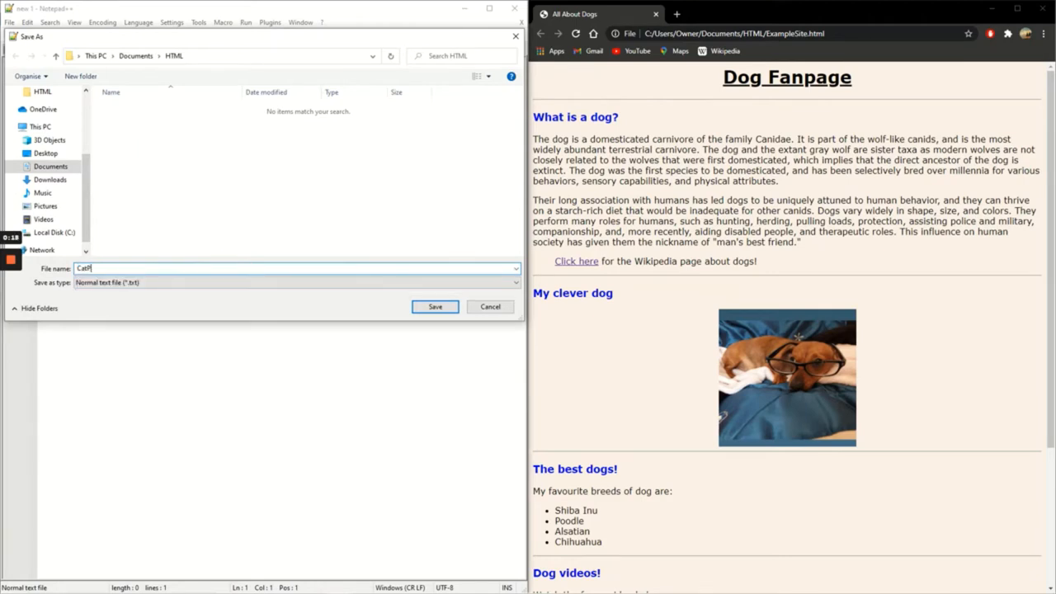
text(age)
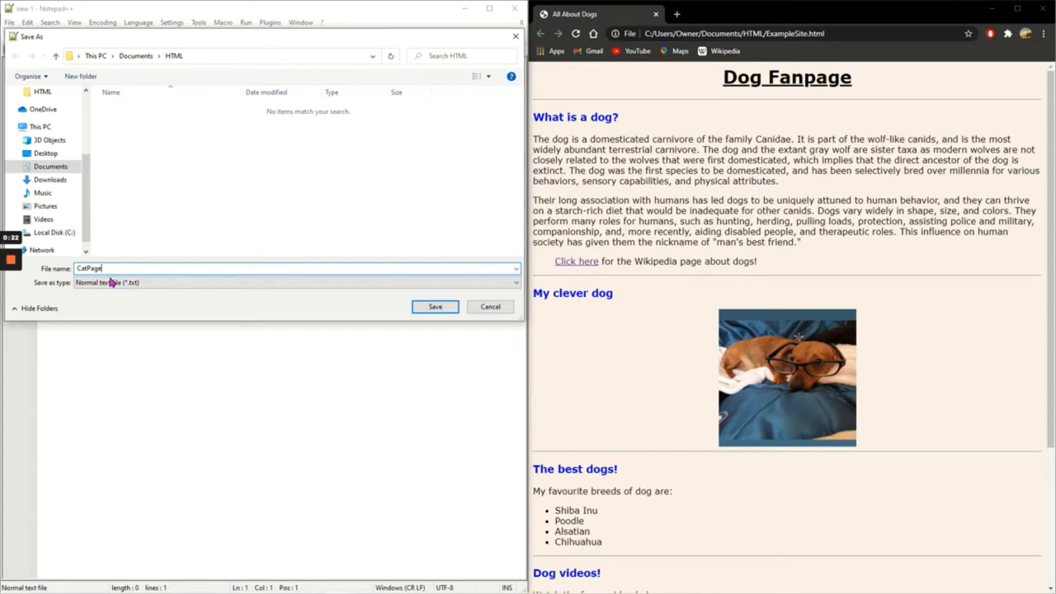
click(297, 282)
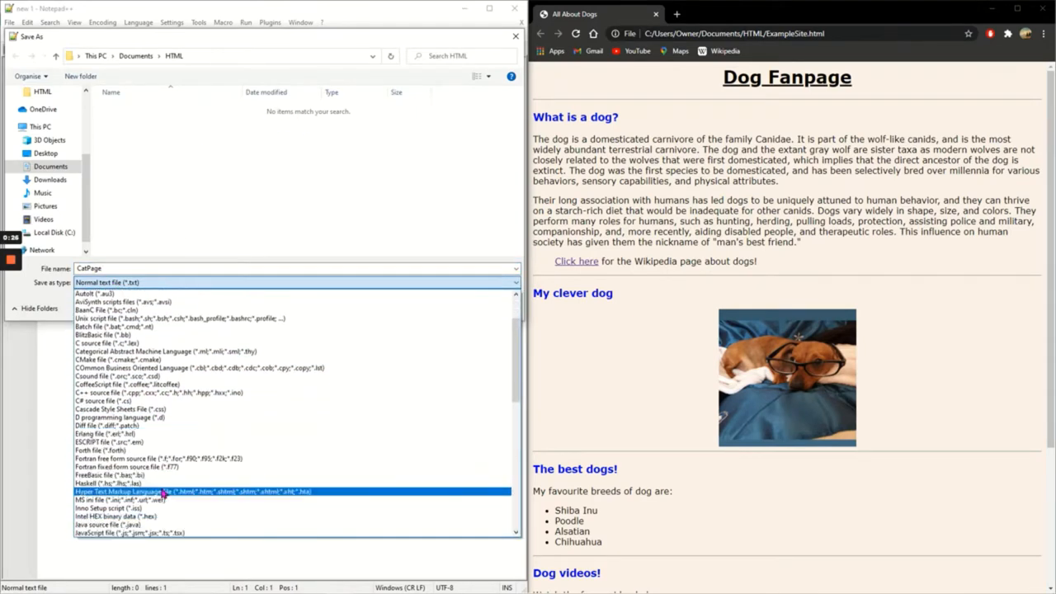
click(190, 492)
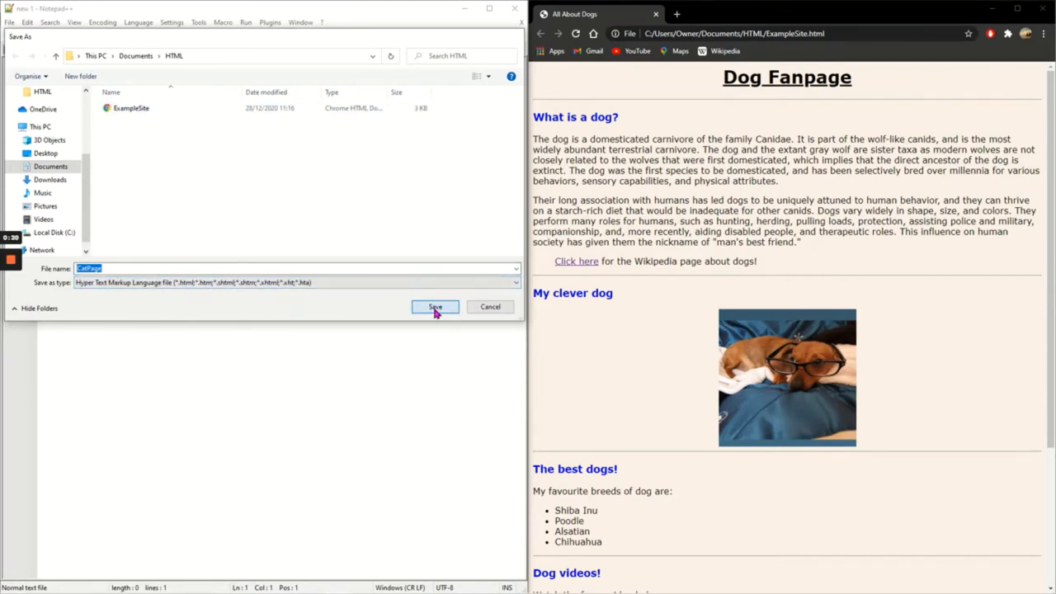
click(436, 306)
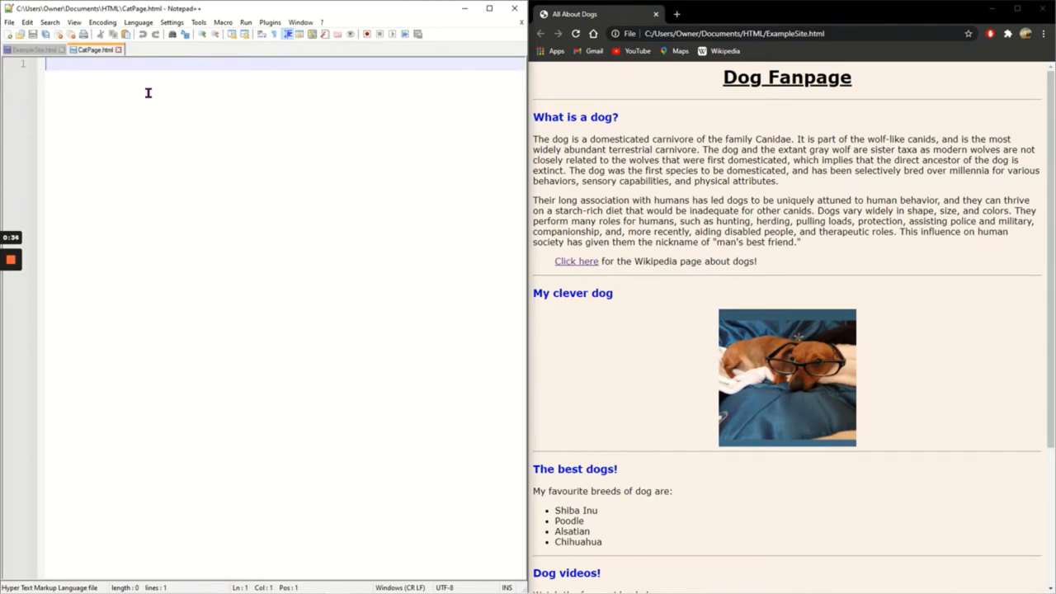
Write the html, head and body tags with their closing tags in CatPage.html.
text(<html>)
text(</)
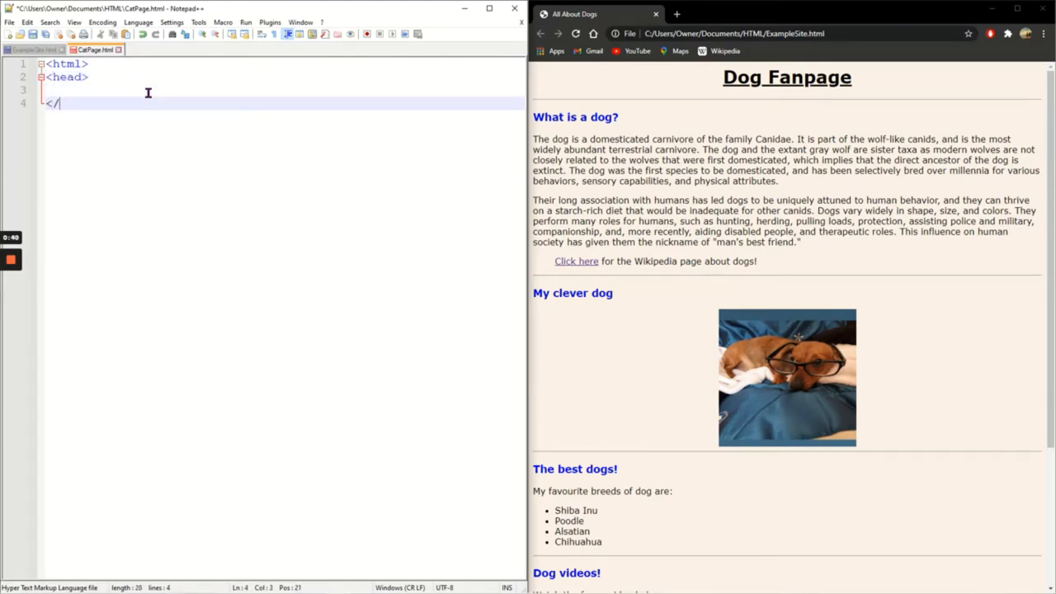
text(head>)
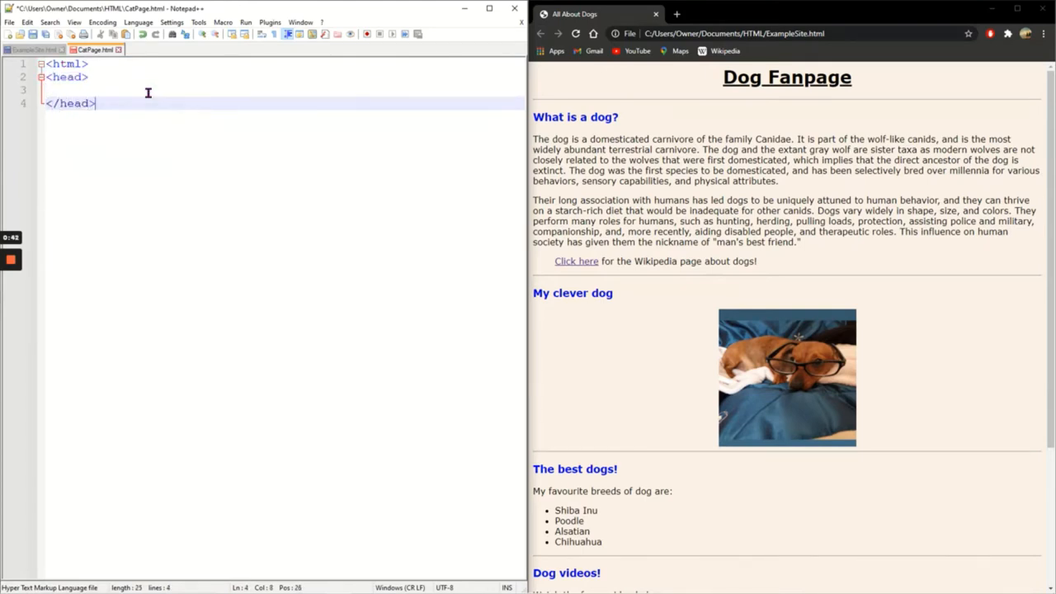
text(>body>)
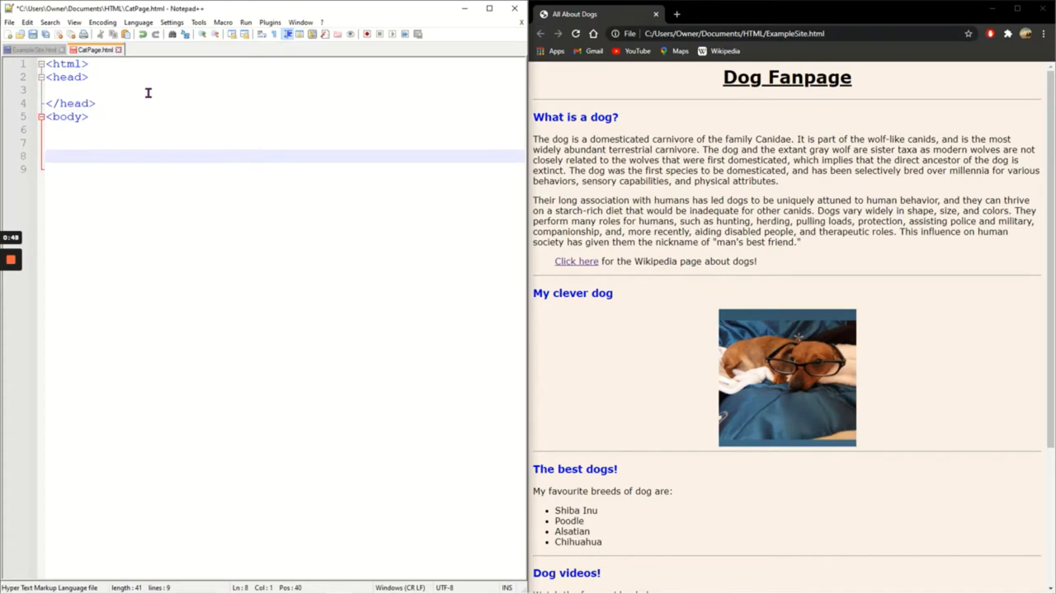
text(</body>)
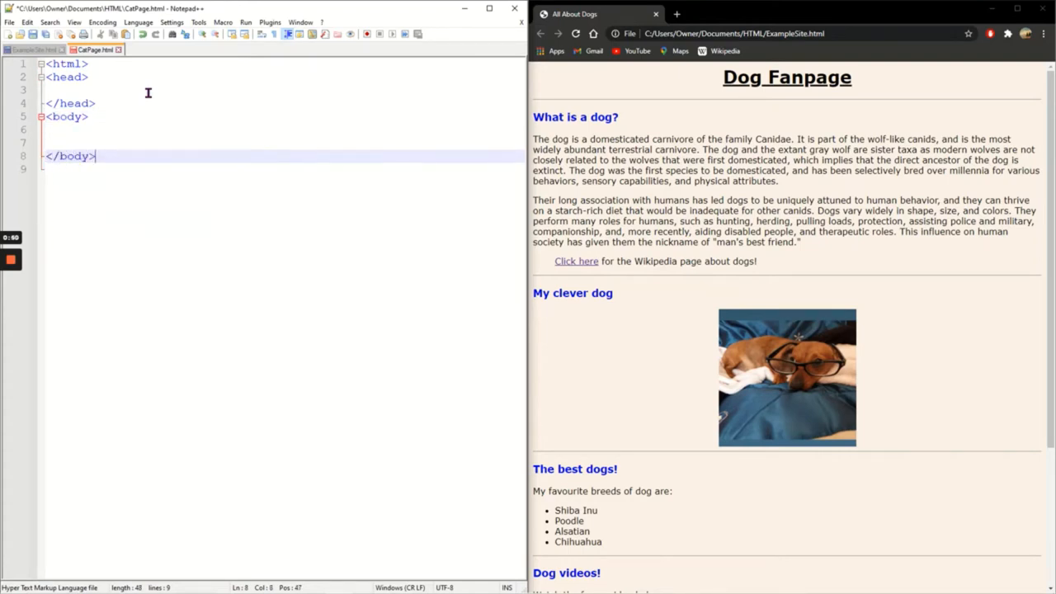
text(</html>)
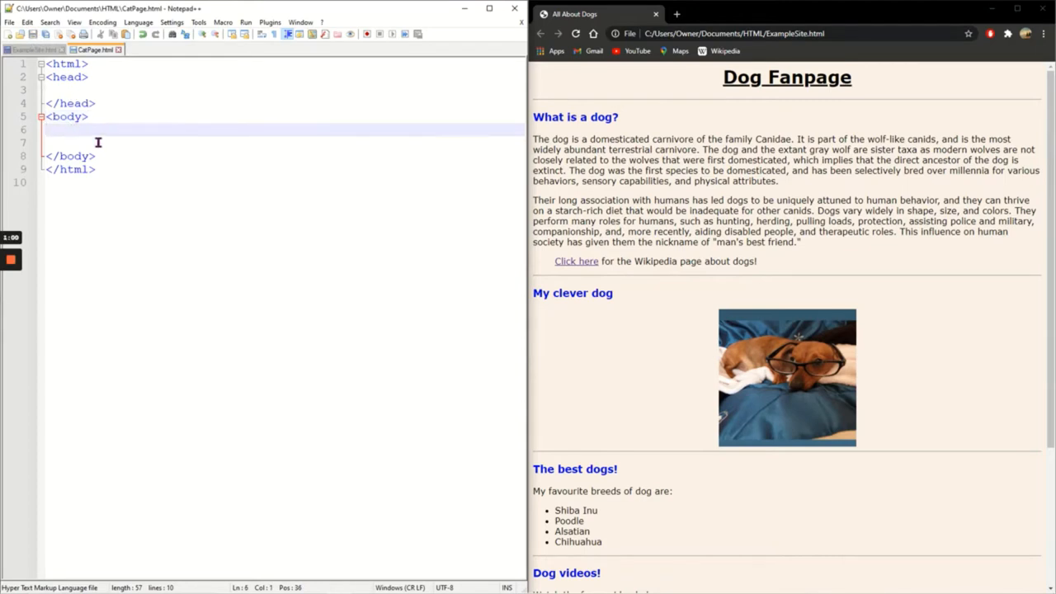
Add an h1 heading reading CATS inside the body, then switch to ExampleSite.html.
text(CATS)
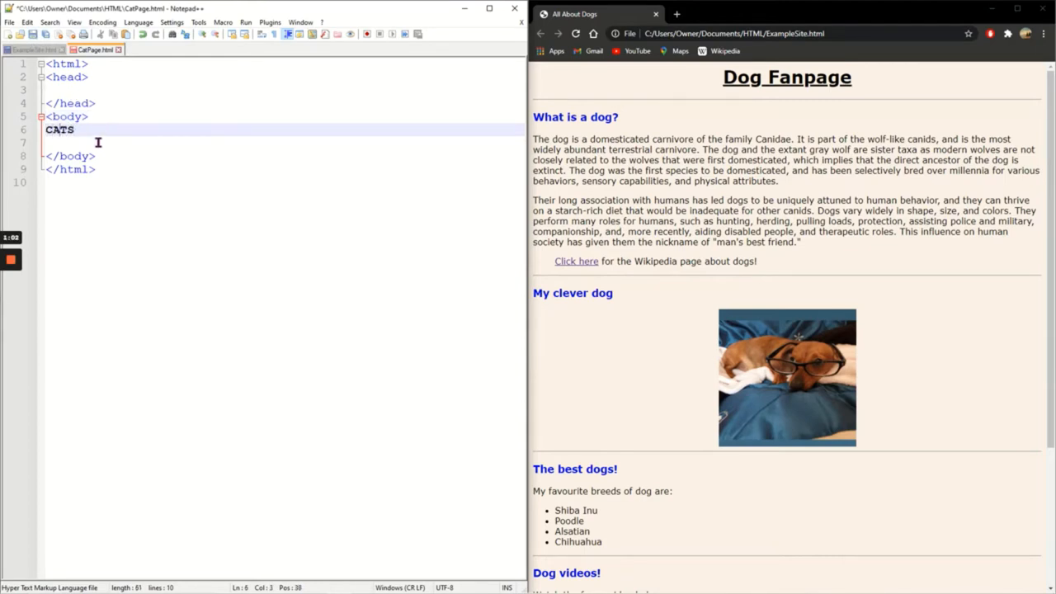
text(<h1>)
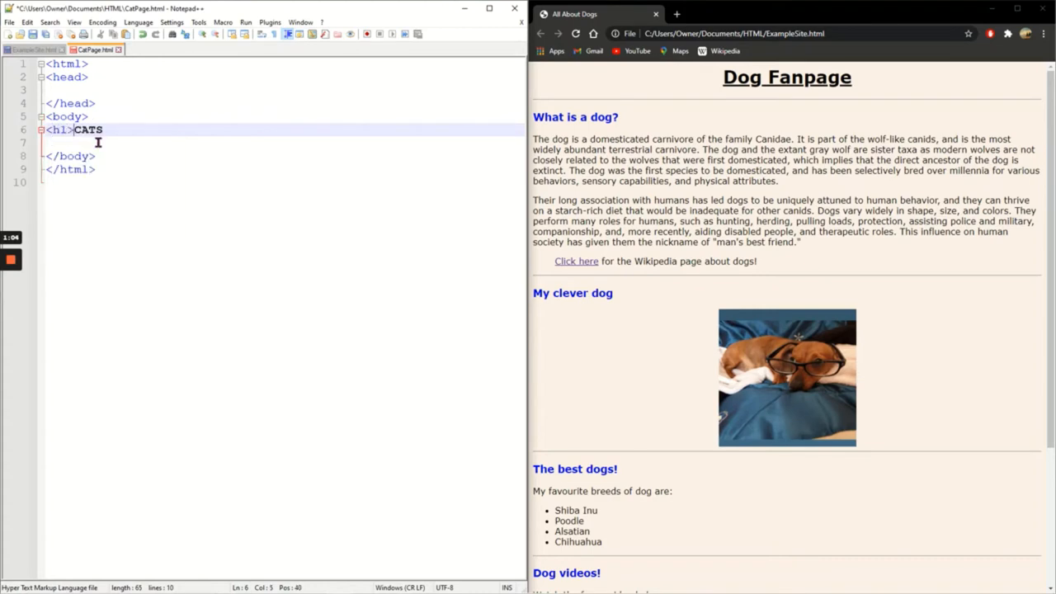
text(</h1>)
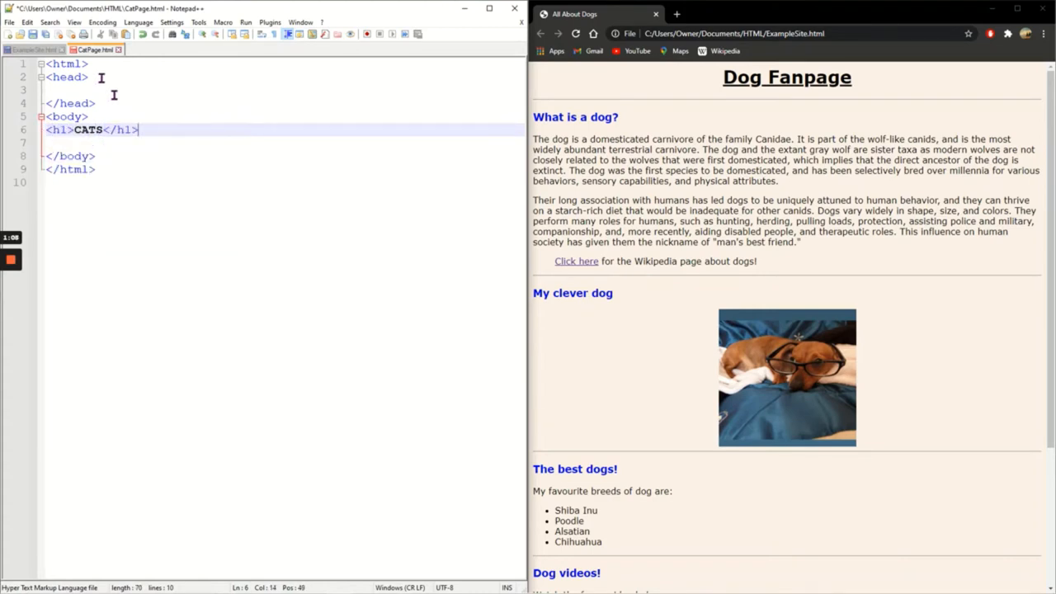
click(74, 23)
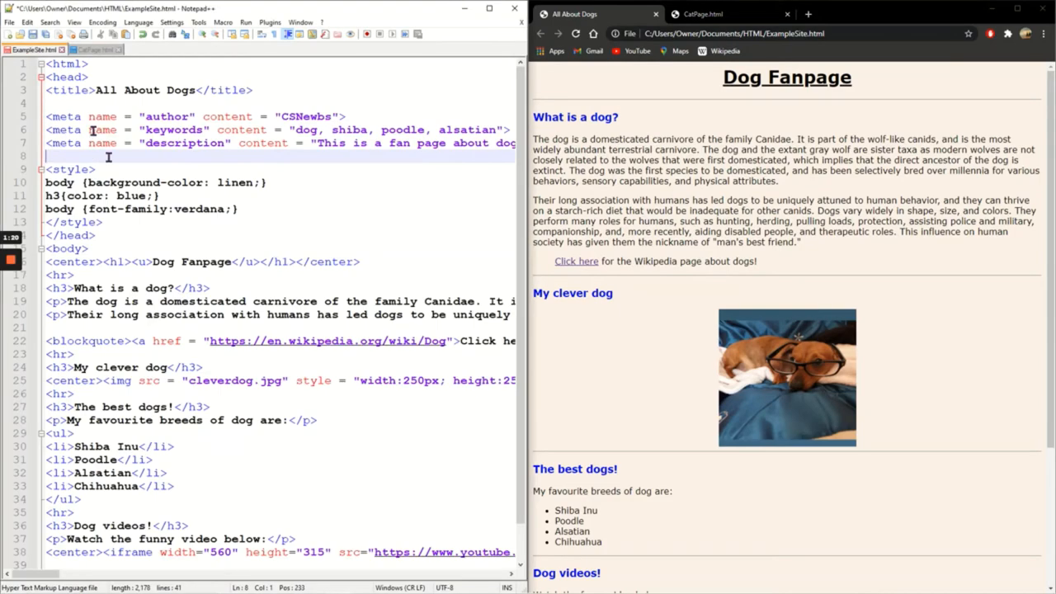
Add an empty anchor tag with href on new lines before the closing body tag.
scroll(down, 3)
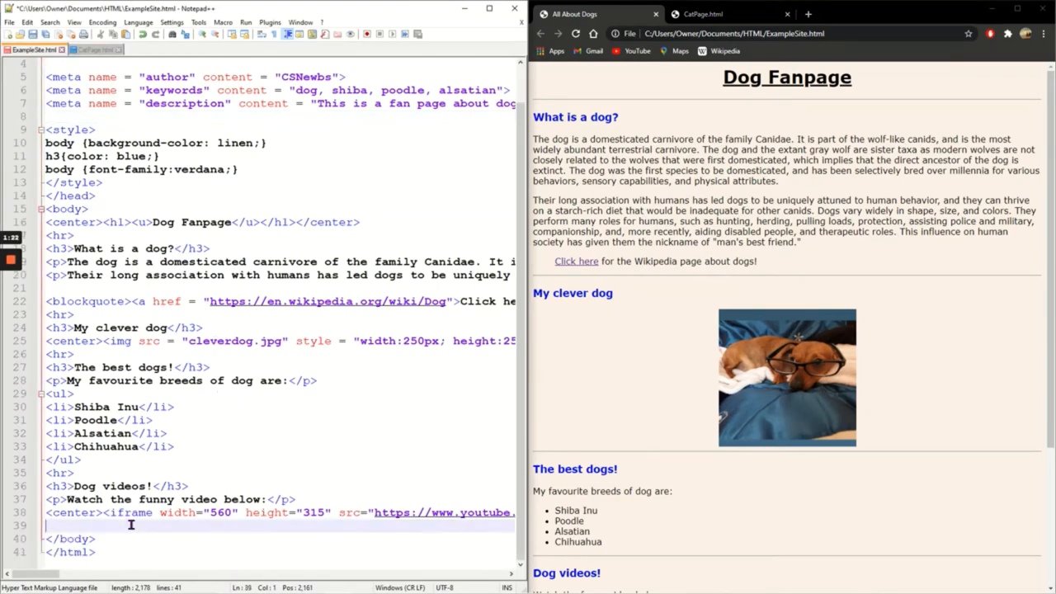
key(enter)
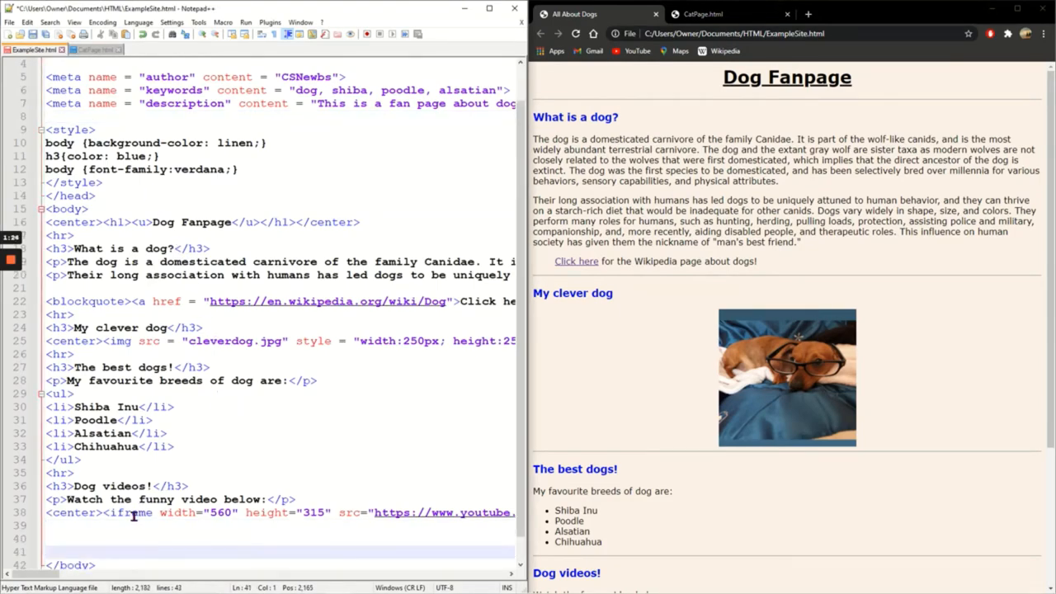
key(enter)
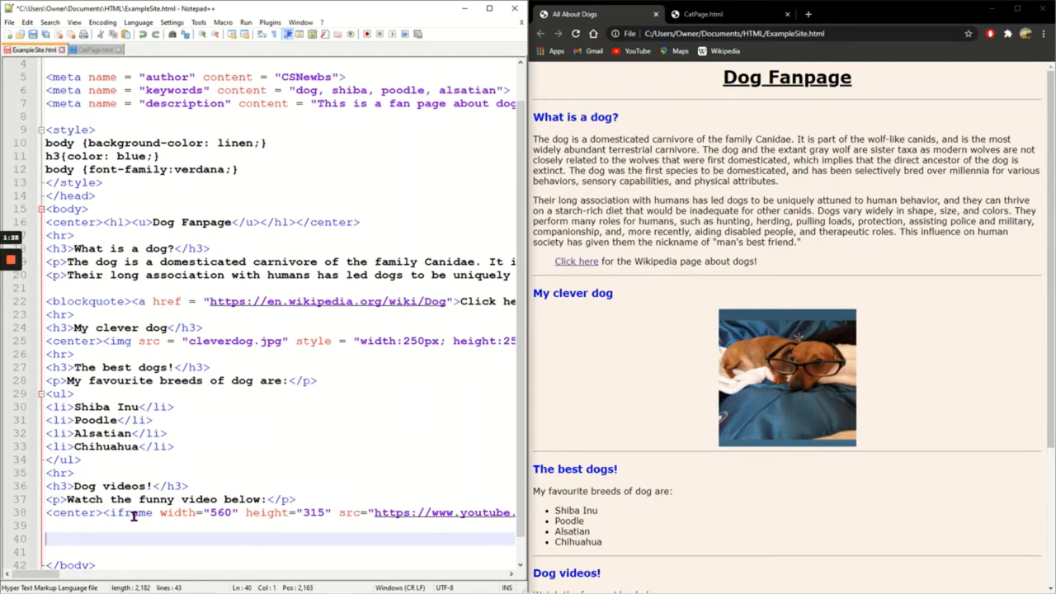
text(<a)
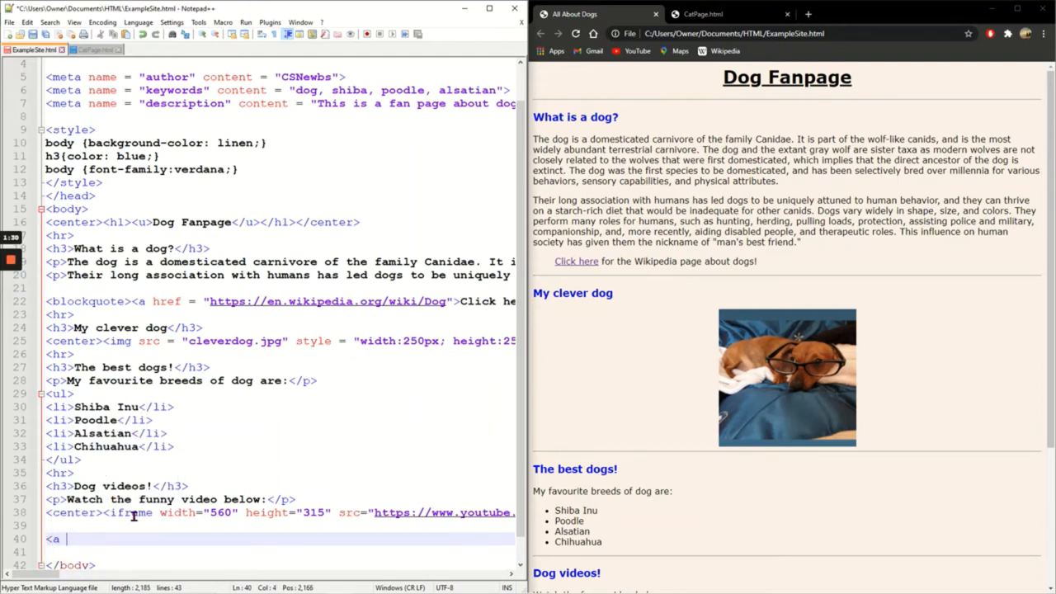
text(href =)
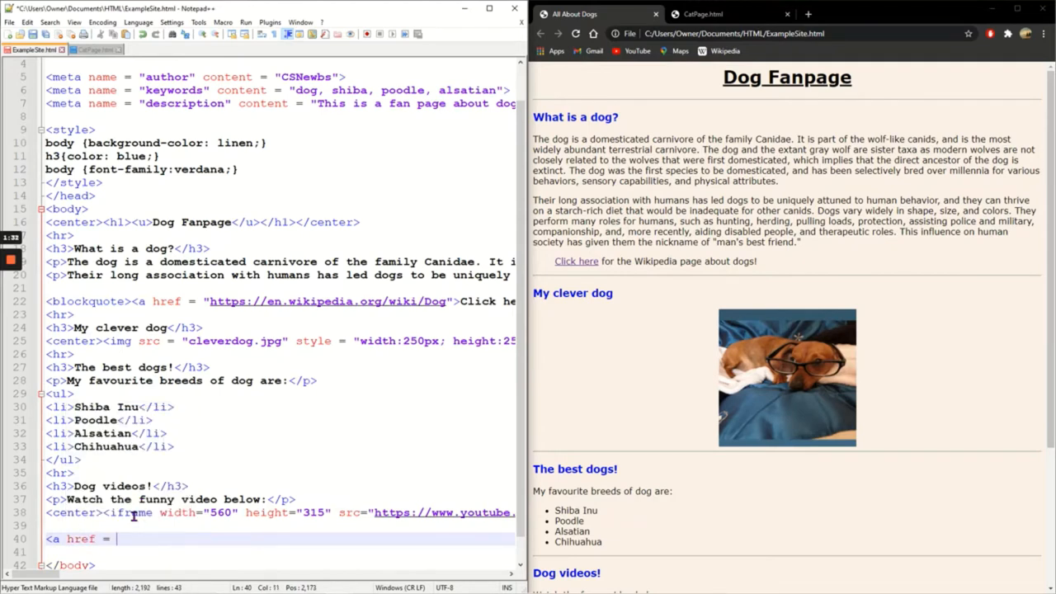
text("">)
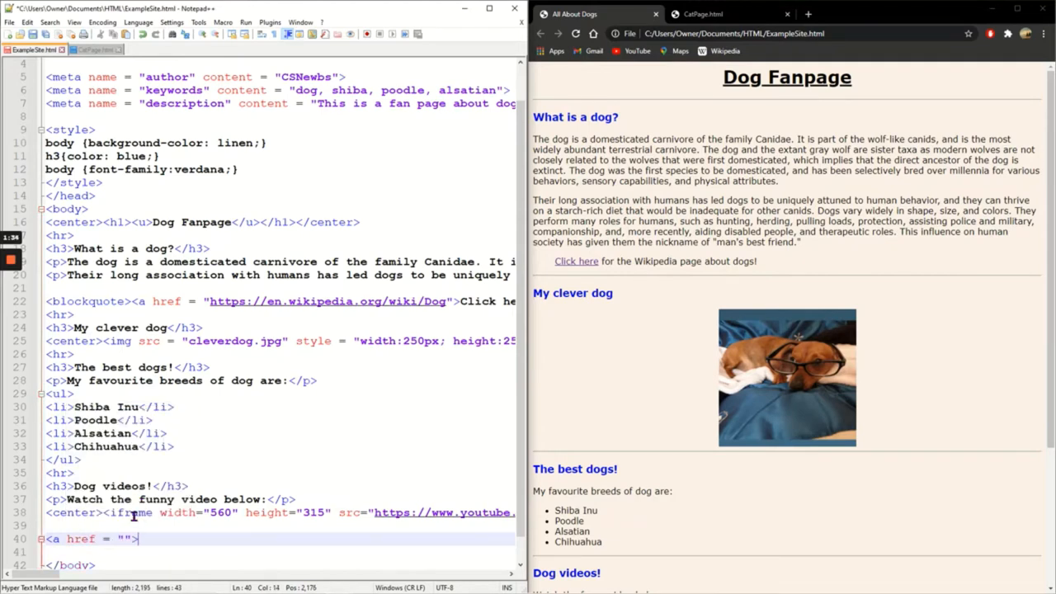
text(</a>)
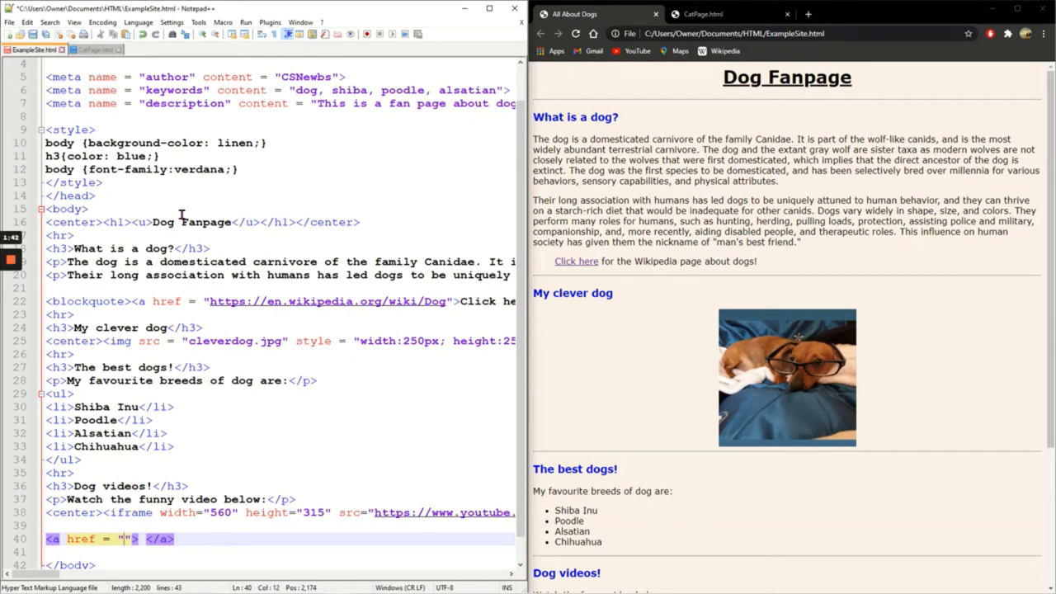
Point the link to CatPage.html with the text "Click here for cats!".
text(CatPage.htm)
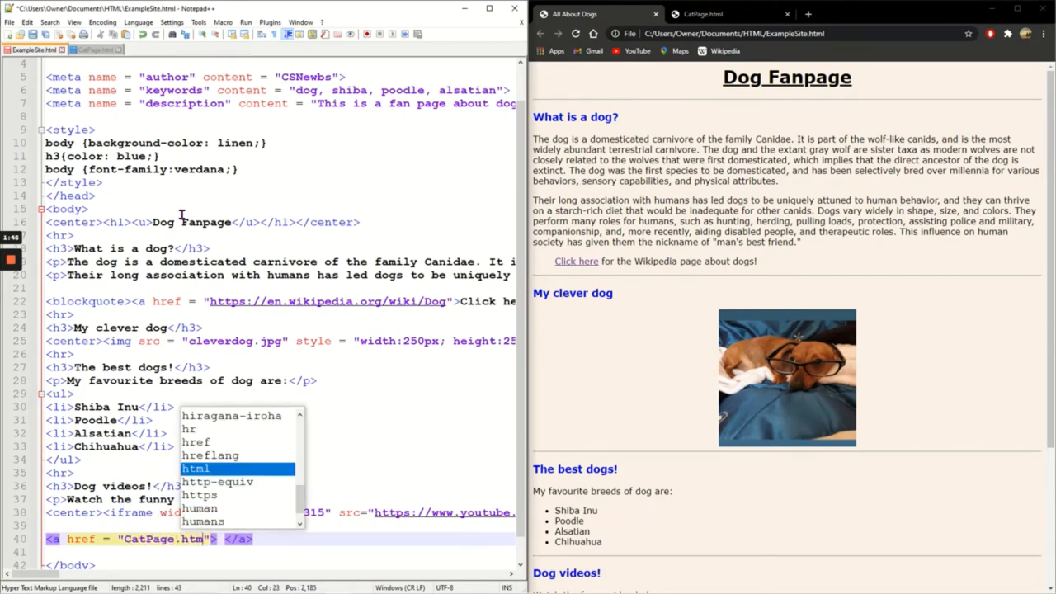
text(l)
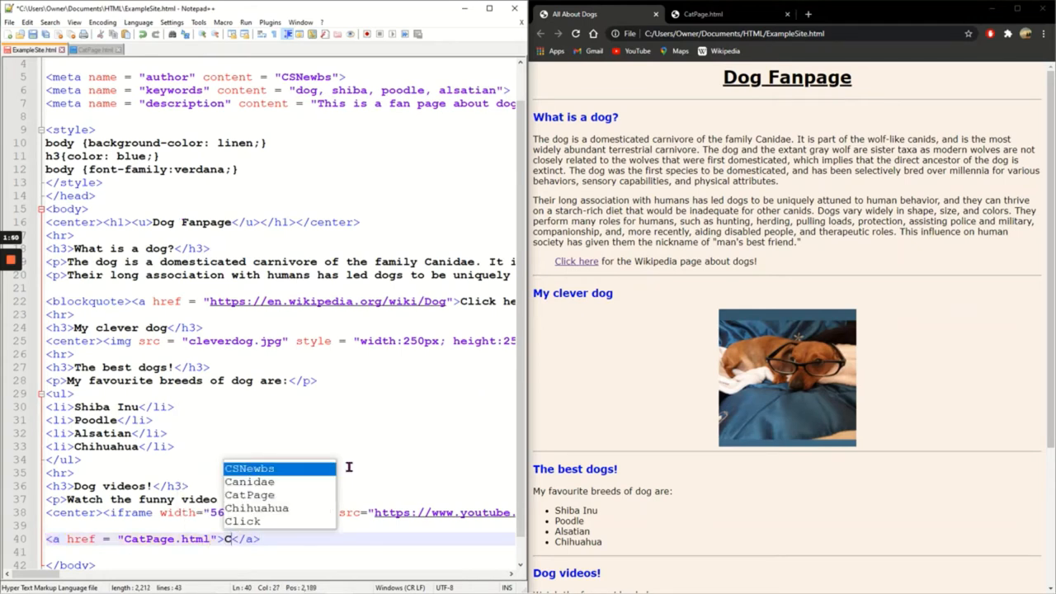
text(lick here for cats)
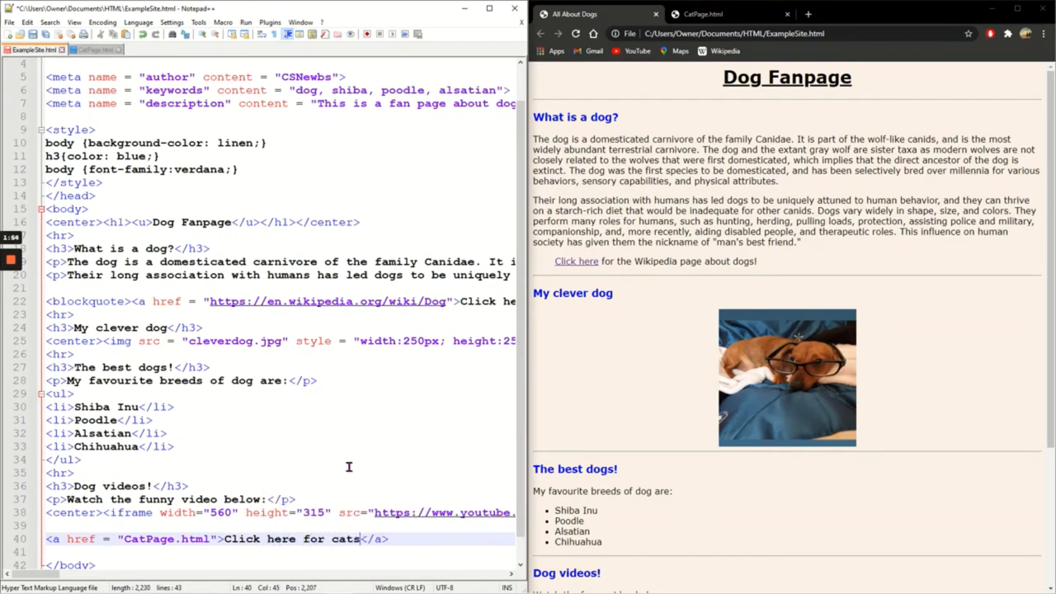
text(!)
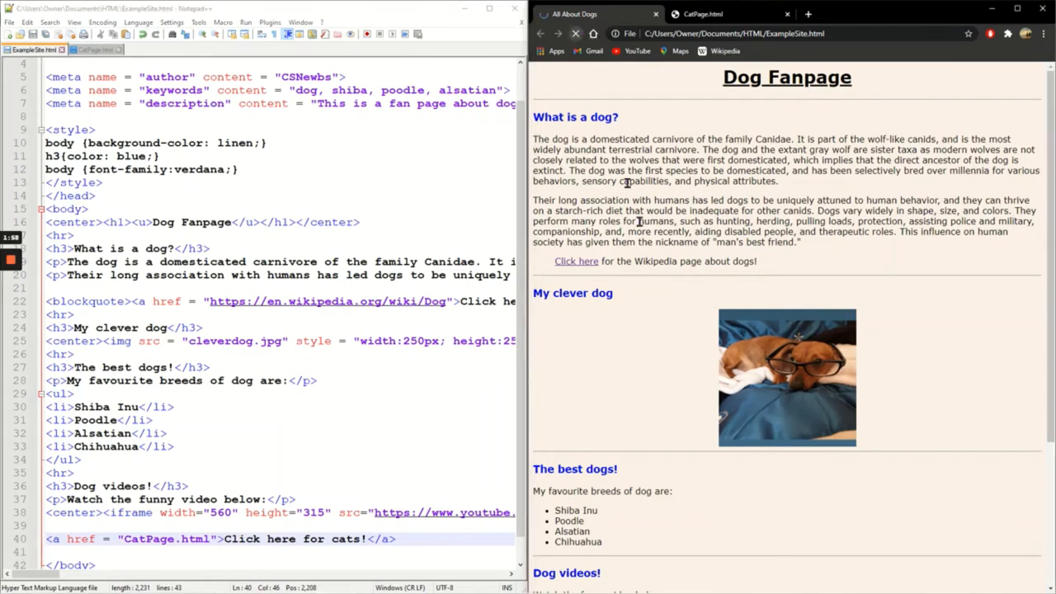
Follow the "Click here for cats!" link at the bottom of the dog fanpage.
scroll(down, 3)
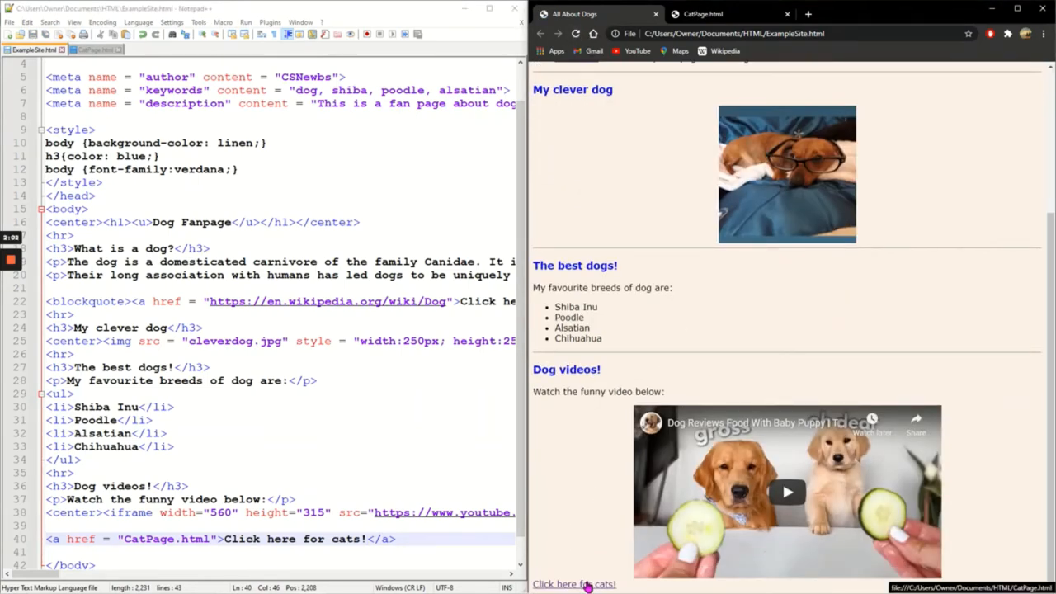
click(574, 584)
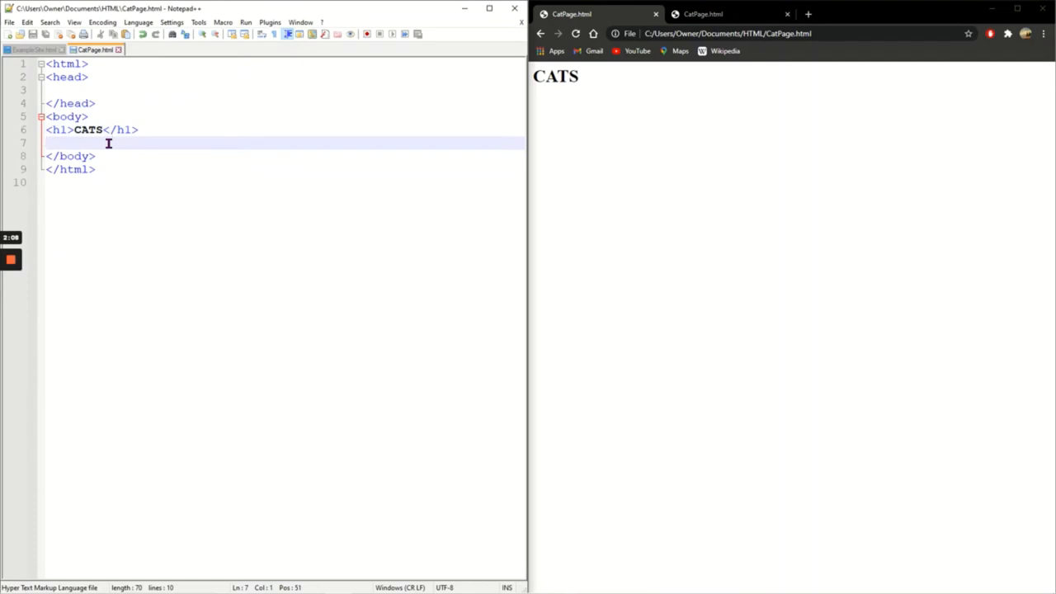
Add an anchor under the CATS heading reading "Click here for dogs!".
key(enter)
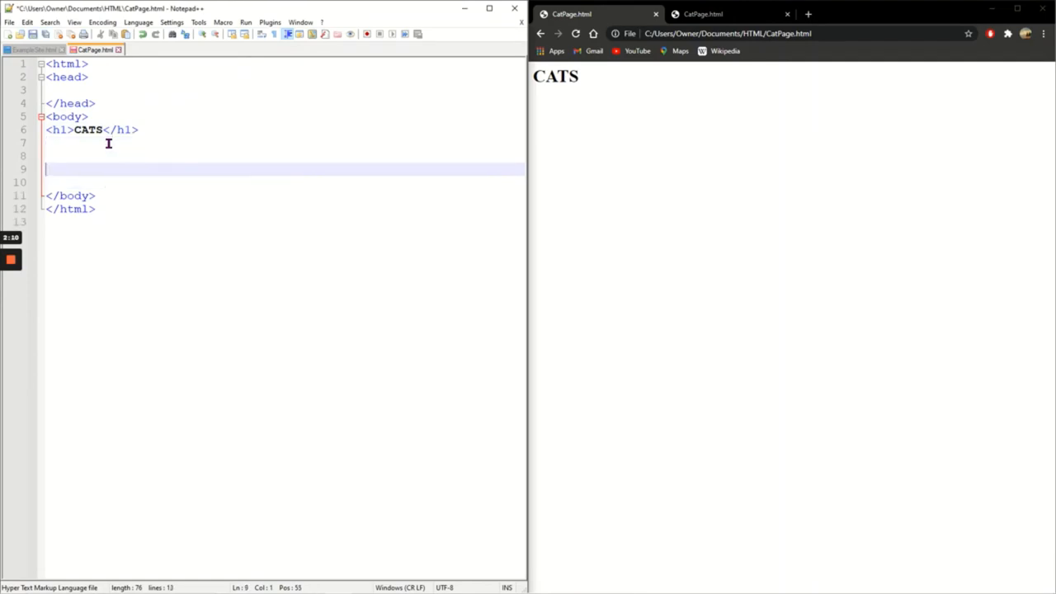
text(<a href =)
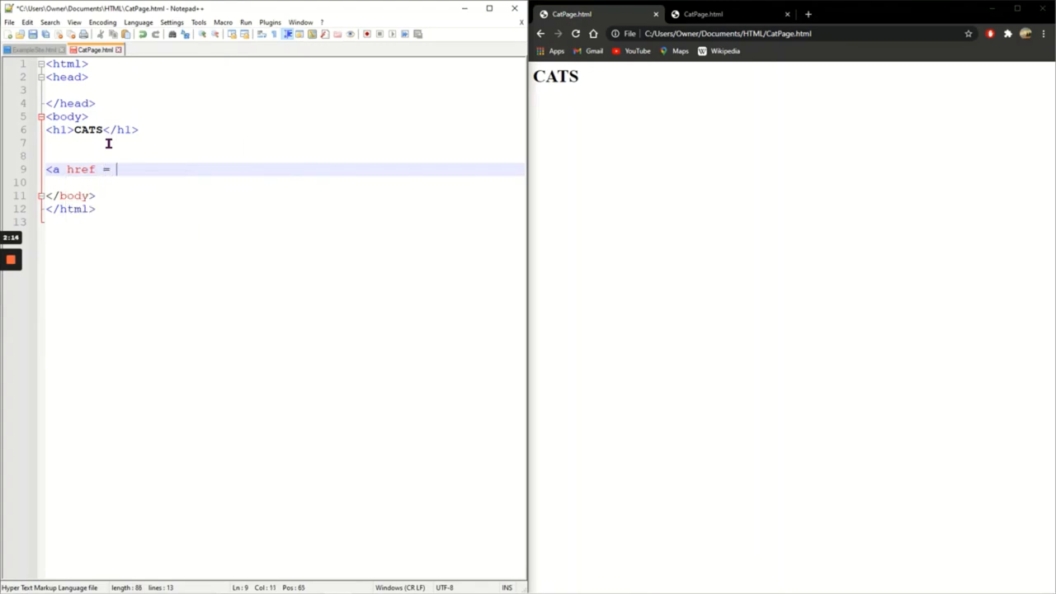
text("")
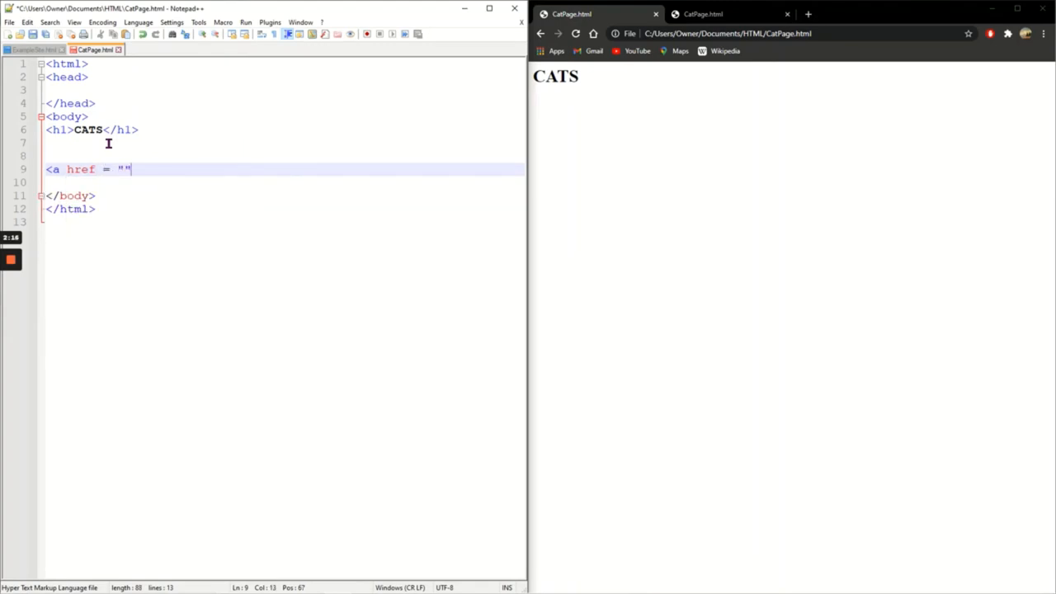
text(> </a><)
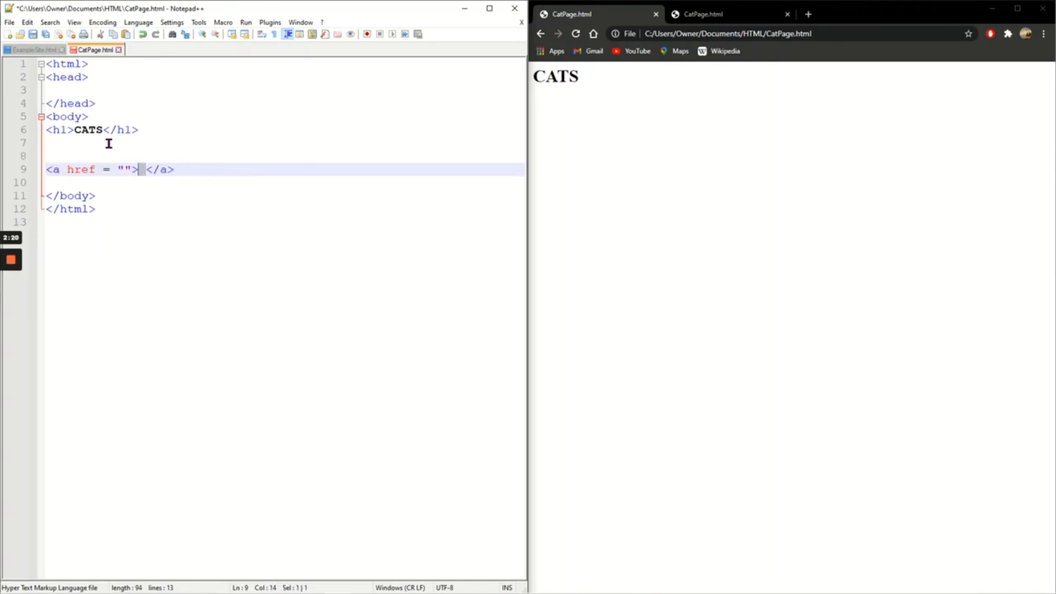
text(Click her for)
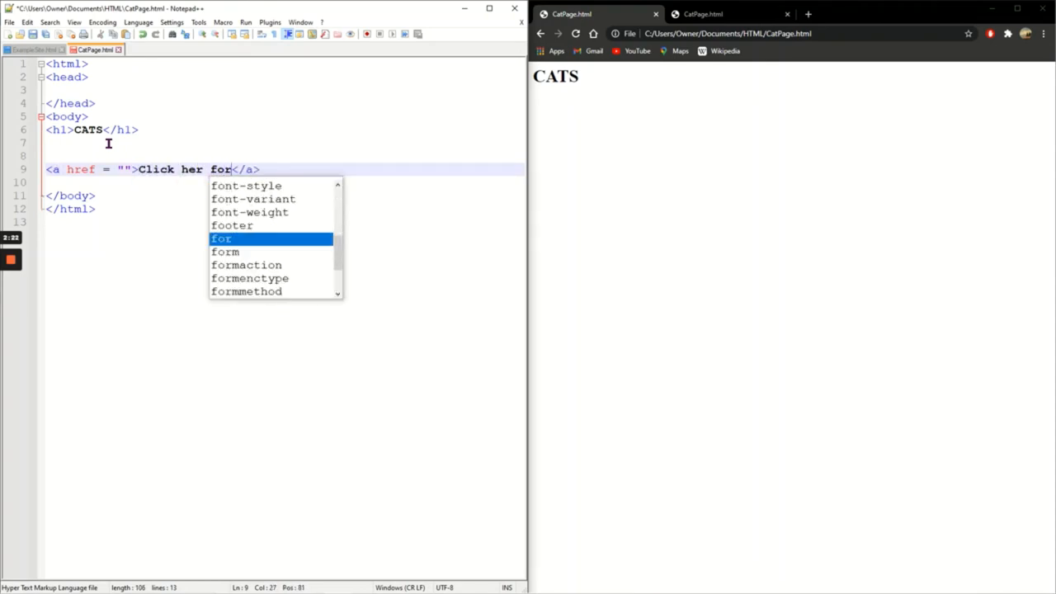
text(dogs!)
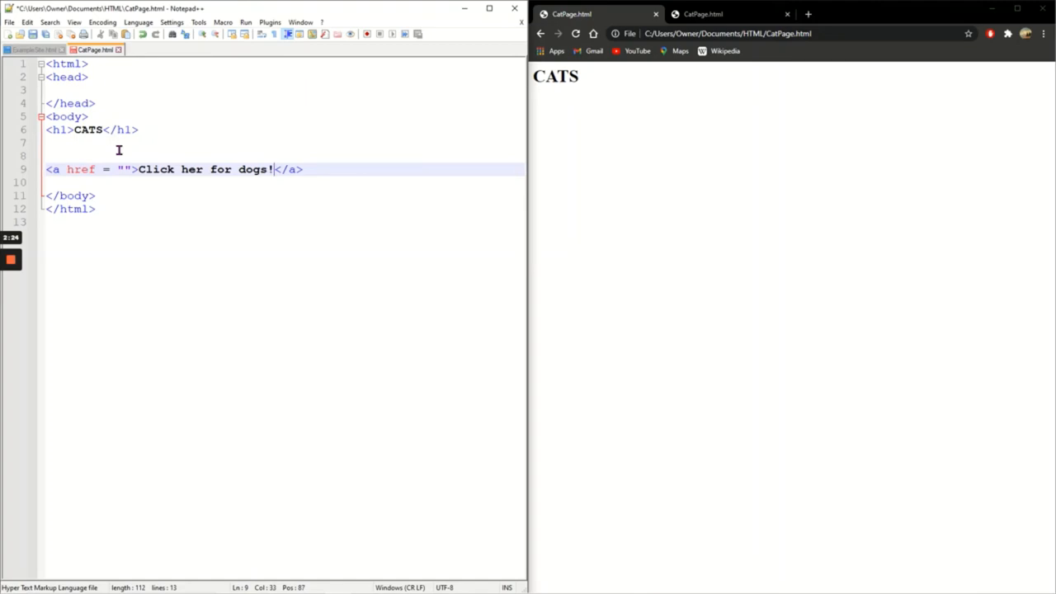
Point the dogs link's href to ExampleSite.html.
text(E)
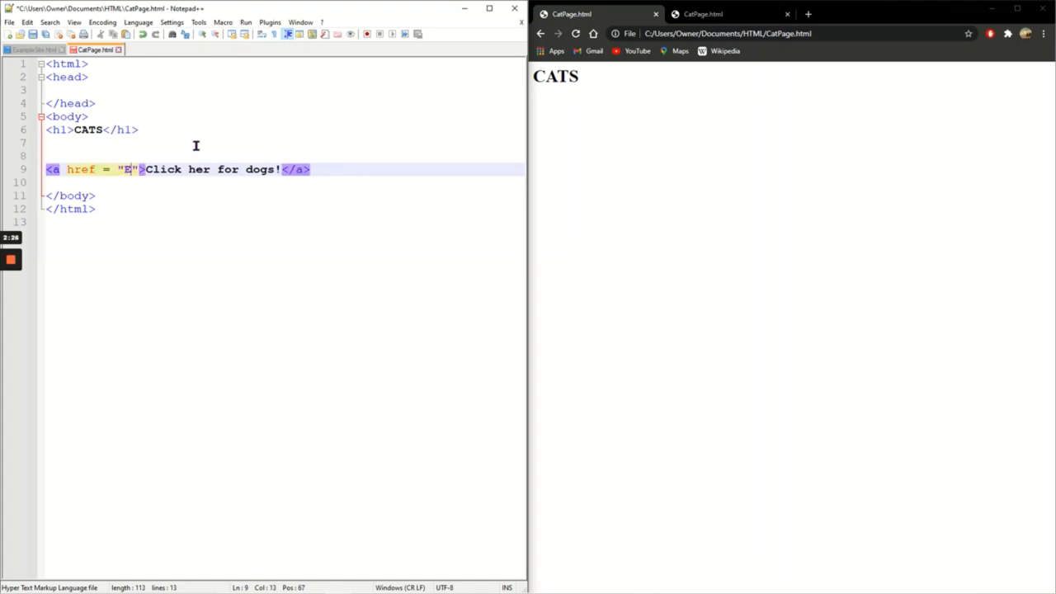
text(xamples)
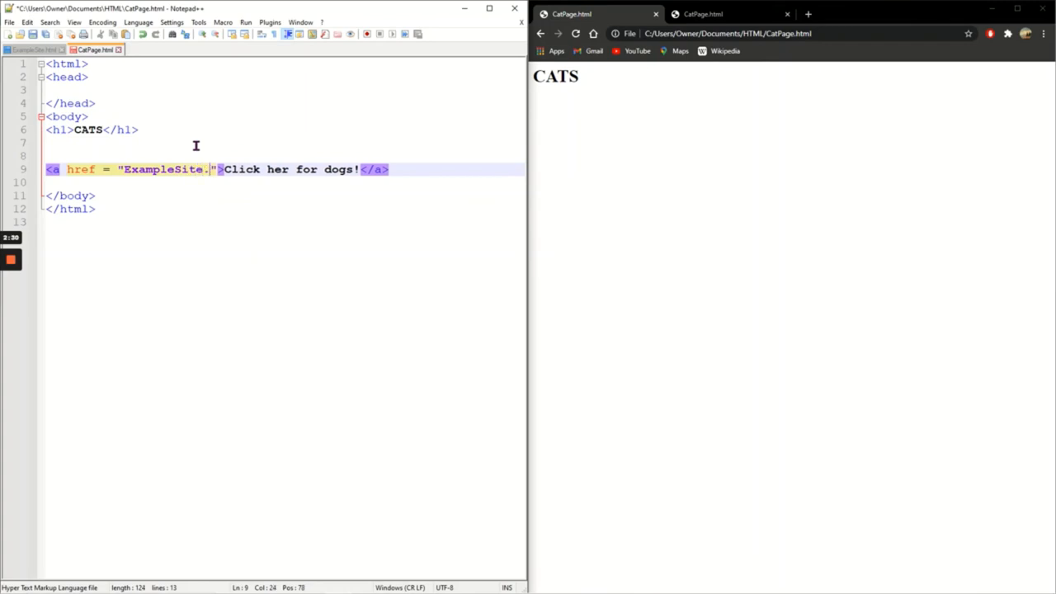
text(html)
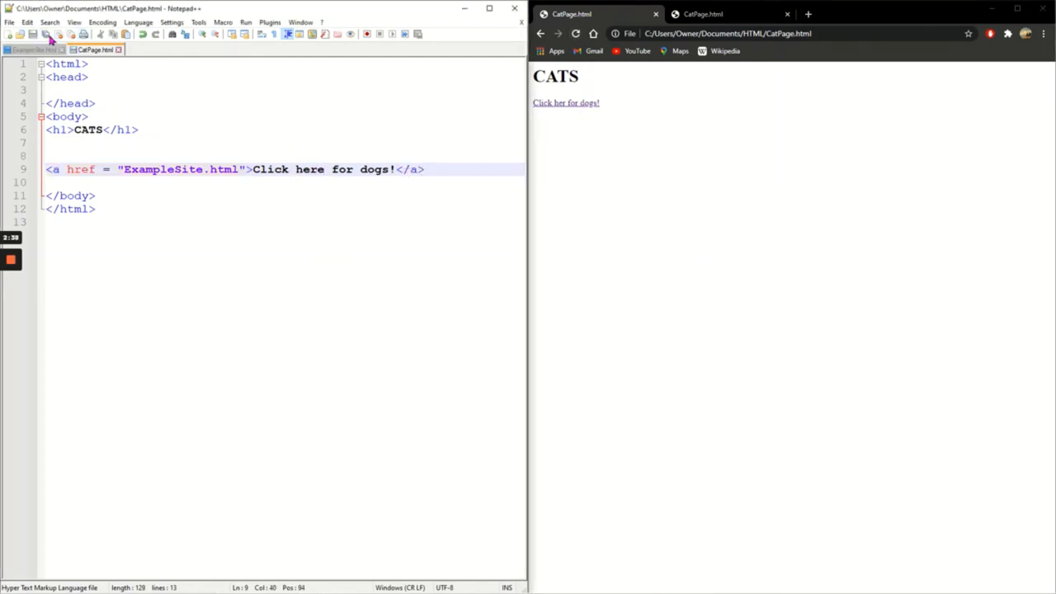
Refresh the CATS page in Chrome to show the "Click here for dogs!" link.
click(566, 103)
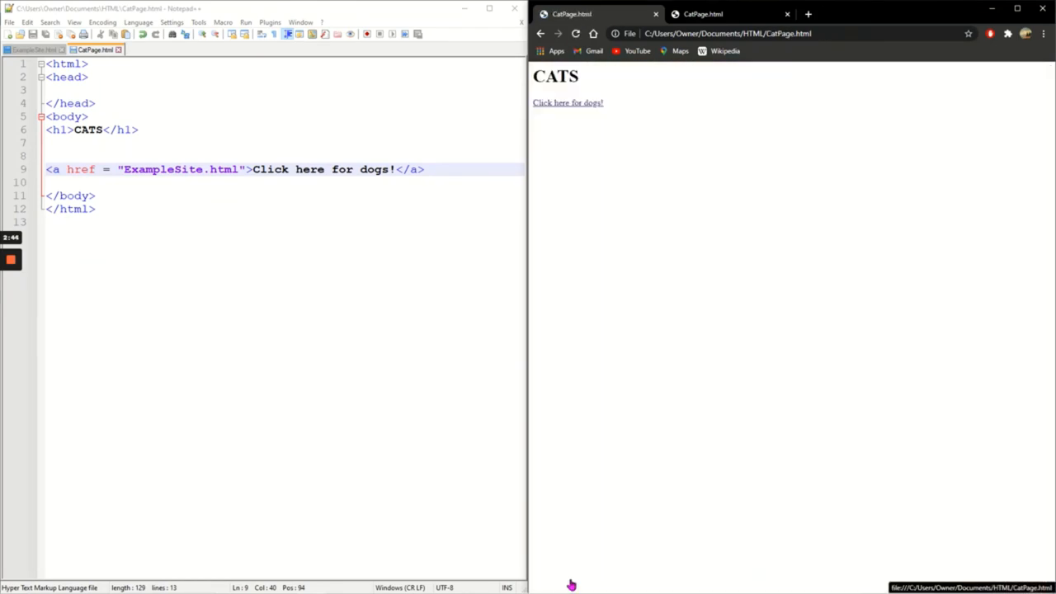
mouse_move(536, 93)
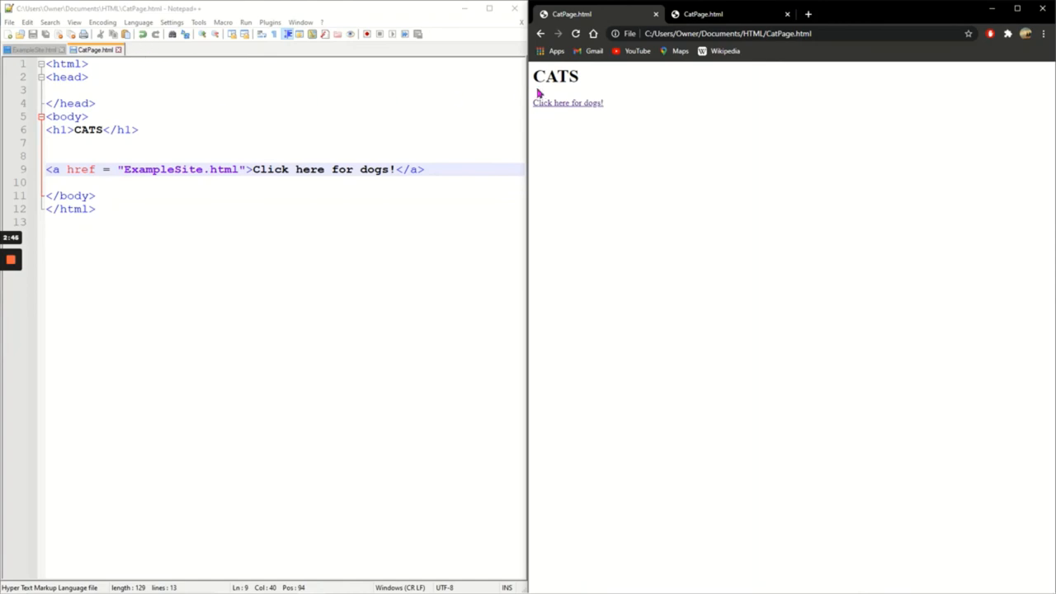
mouse_move(611, 213)
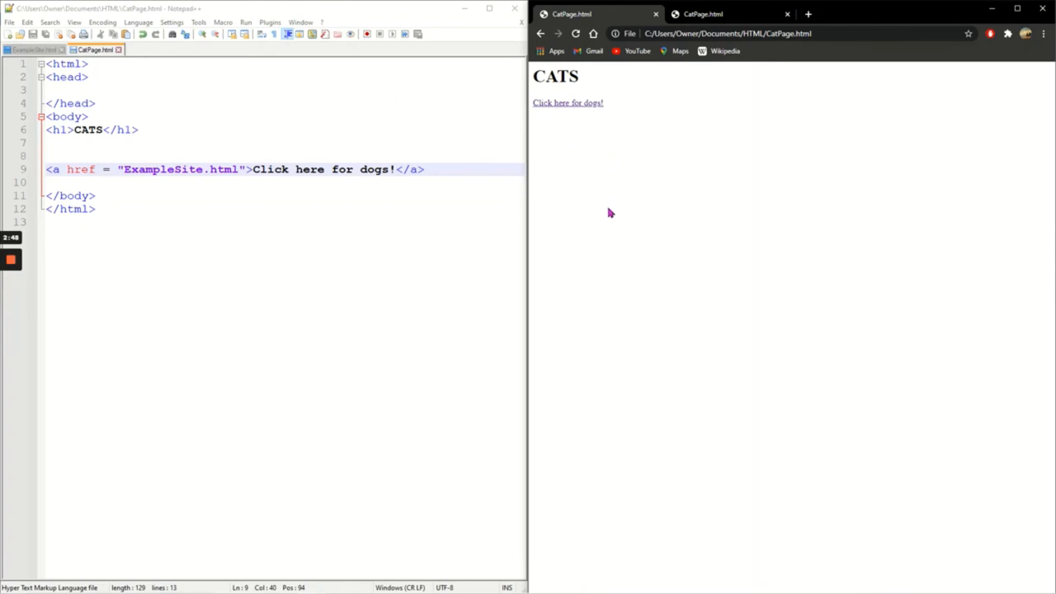
mouse_move(625, 198)
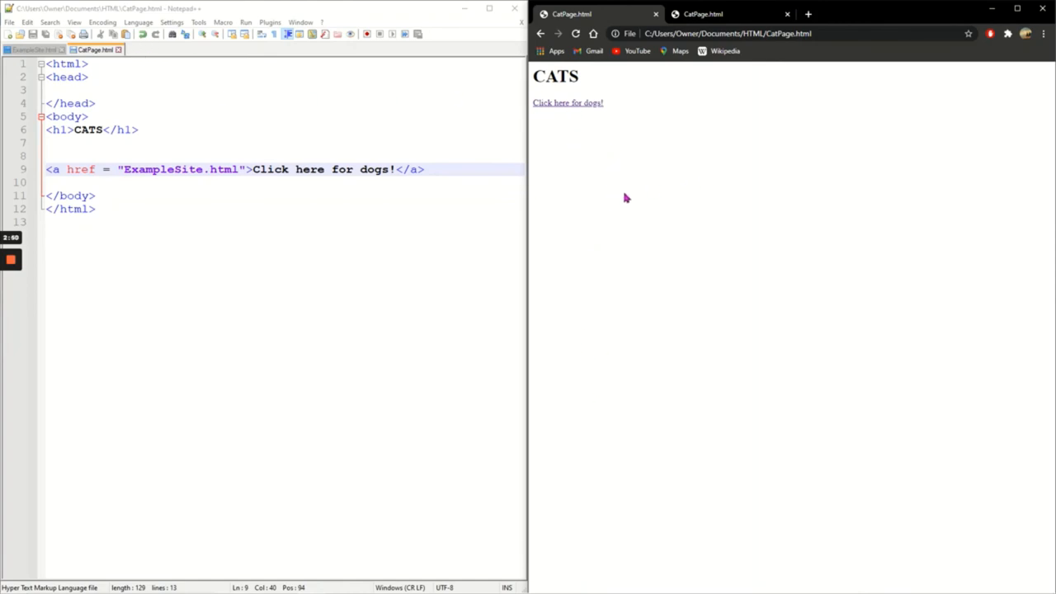
mouse_move(775, 226)
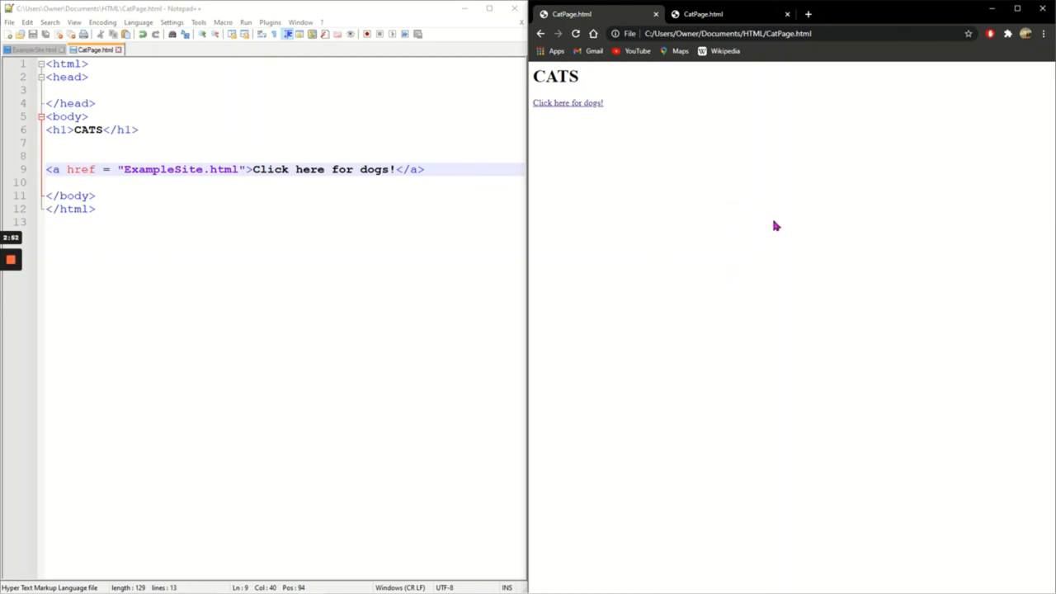
mouse_move(629, 157)
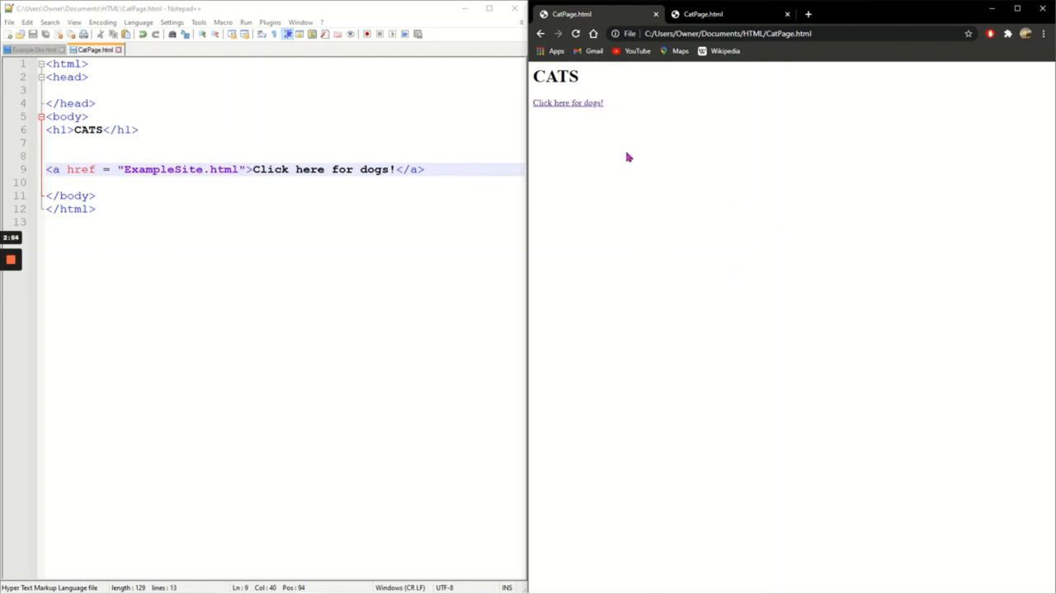